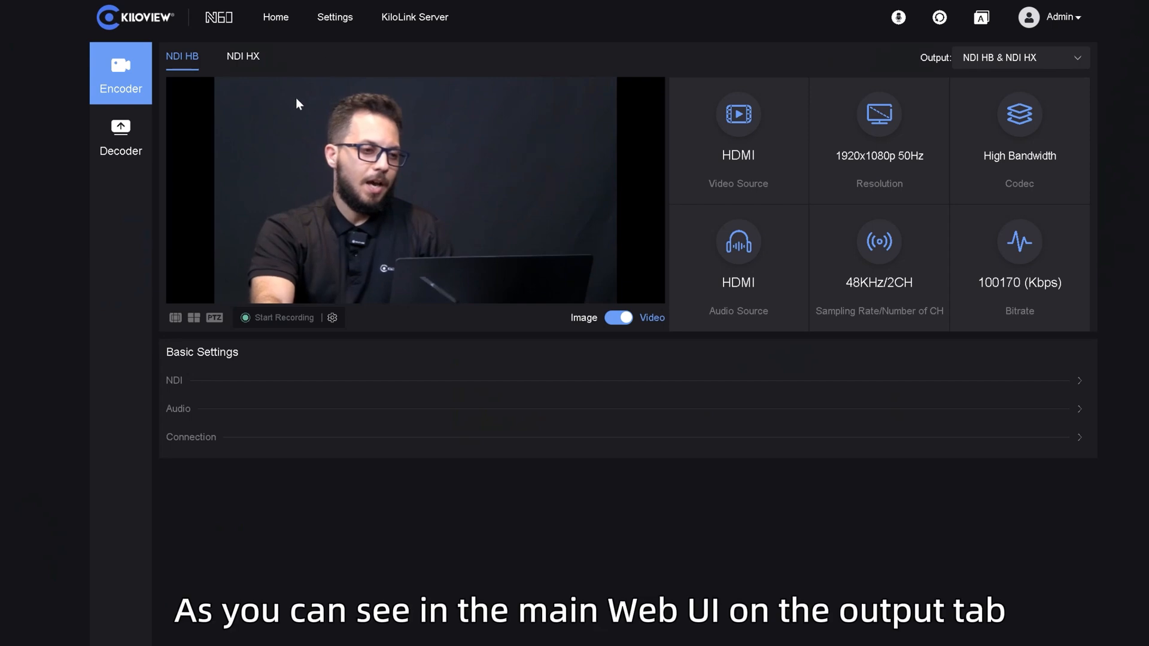
{"action": "mouse_move", "coordinate": [608, 93]}
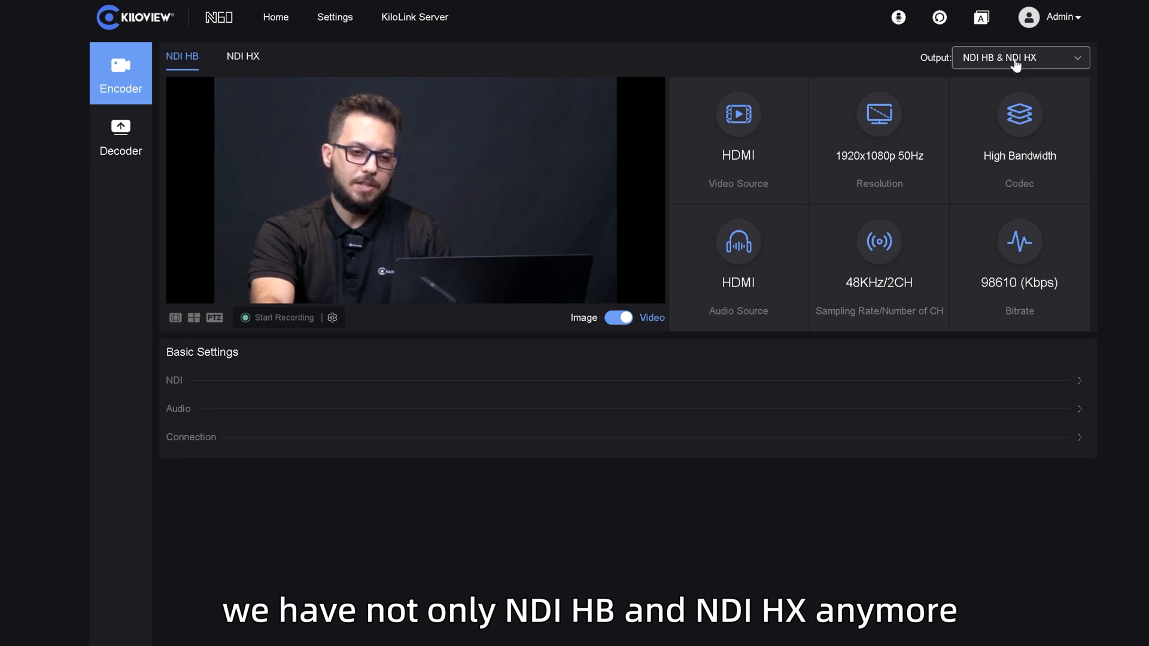
Change the encoder output mode from NDI HB & NDI HX to Net Stream.
{"action": "left_click", "coordinate": [1019, 58]}
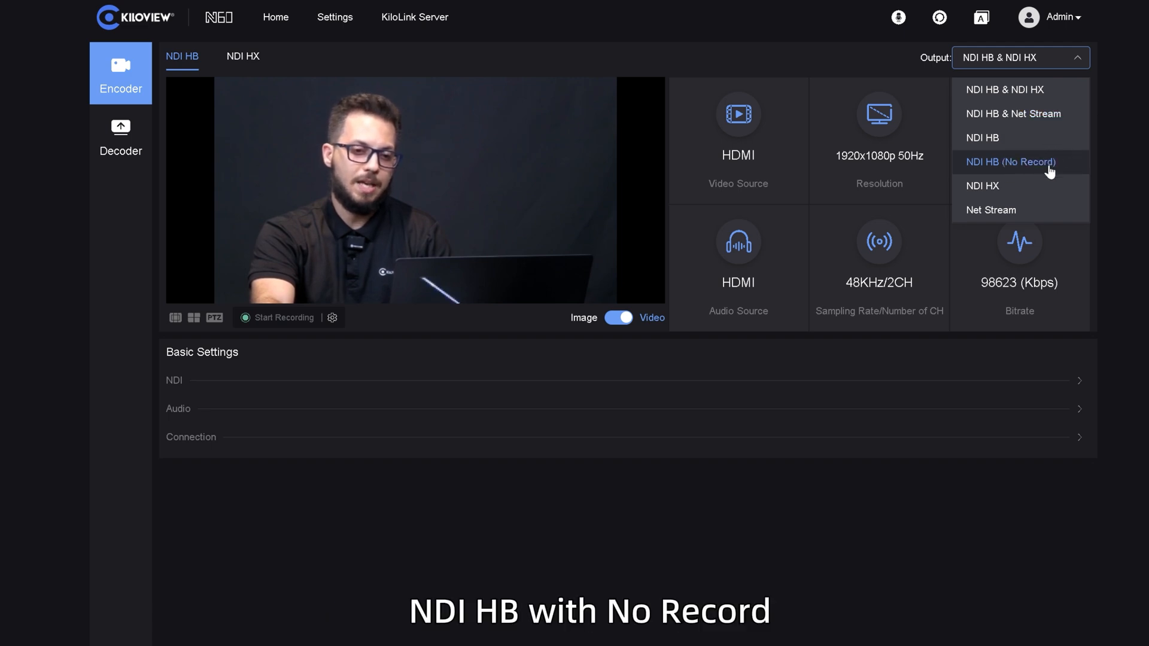
{"action": "mouse_move", "coordinate": [1041, 188]}
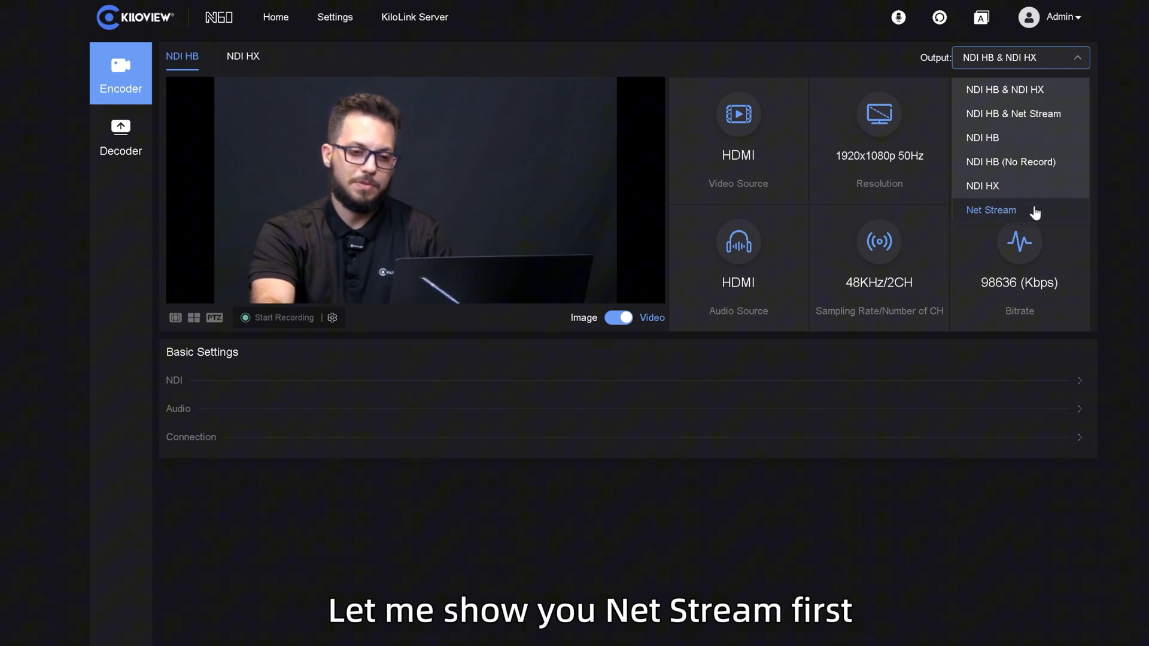
{"action": "left_click", "coordinate": [991, 210]}
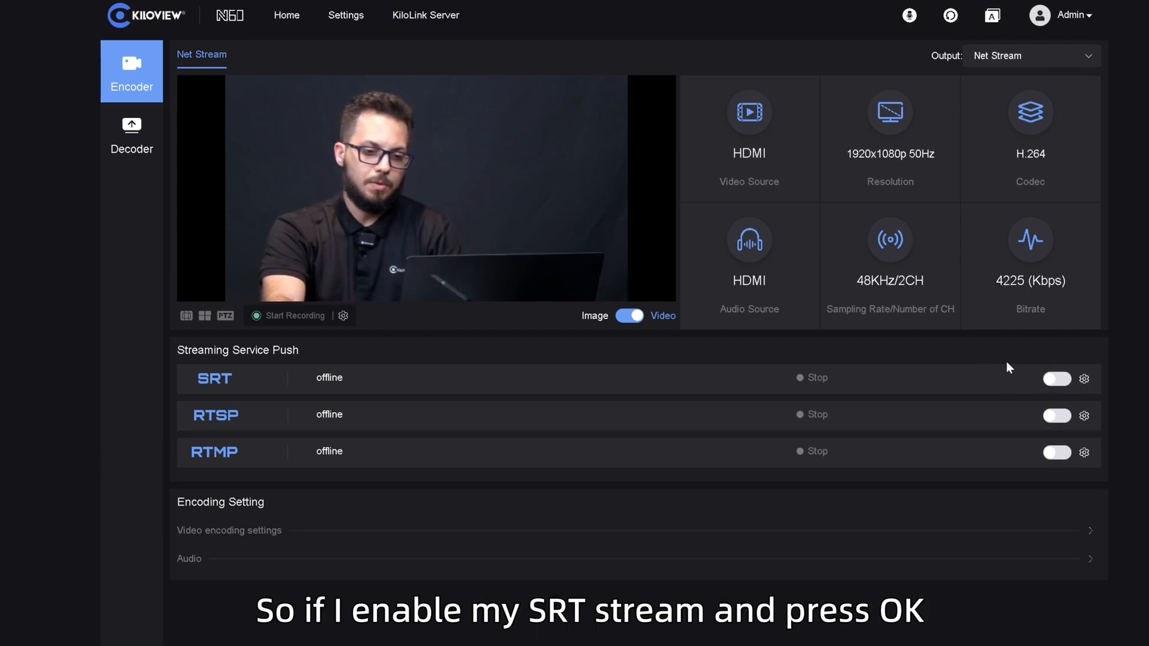
Turn on the SRT push in Streaming Service and confirm the Tips dialog.
{"action": "left_click", "coordinate": [1058, 379]}
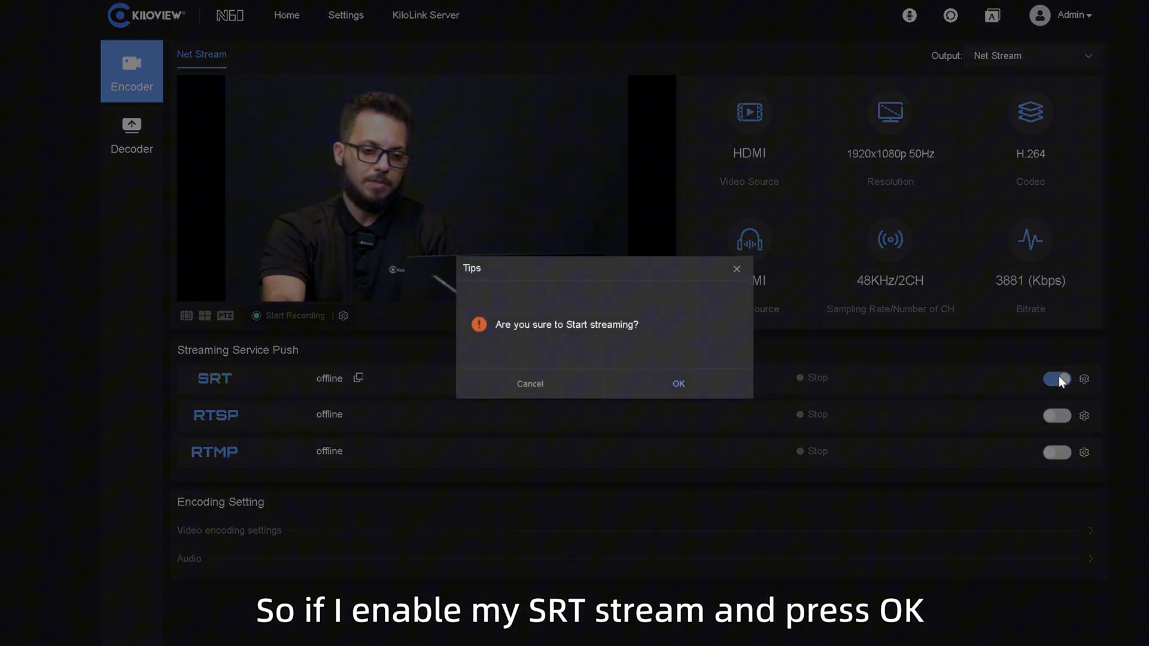
{"action": "left_click", "coordinate": [677, 385]}
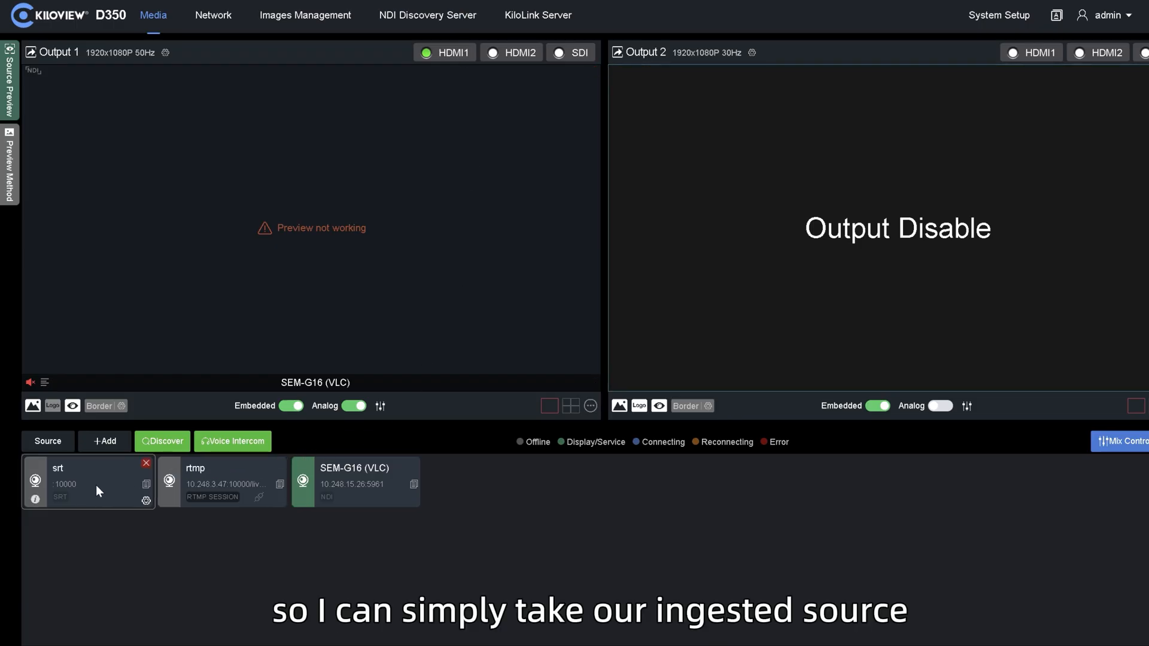
Assign the incoming srt source card to the D350's Output 1 window.
{"action": "left_click_drag", "start_coordinate": [88, 483], "coordinate": [326, 242]}
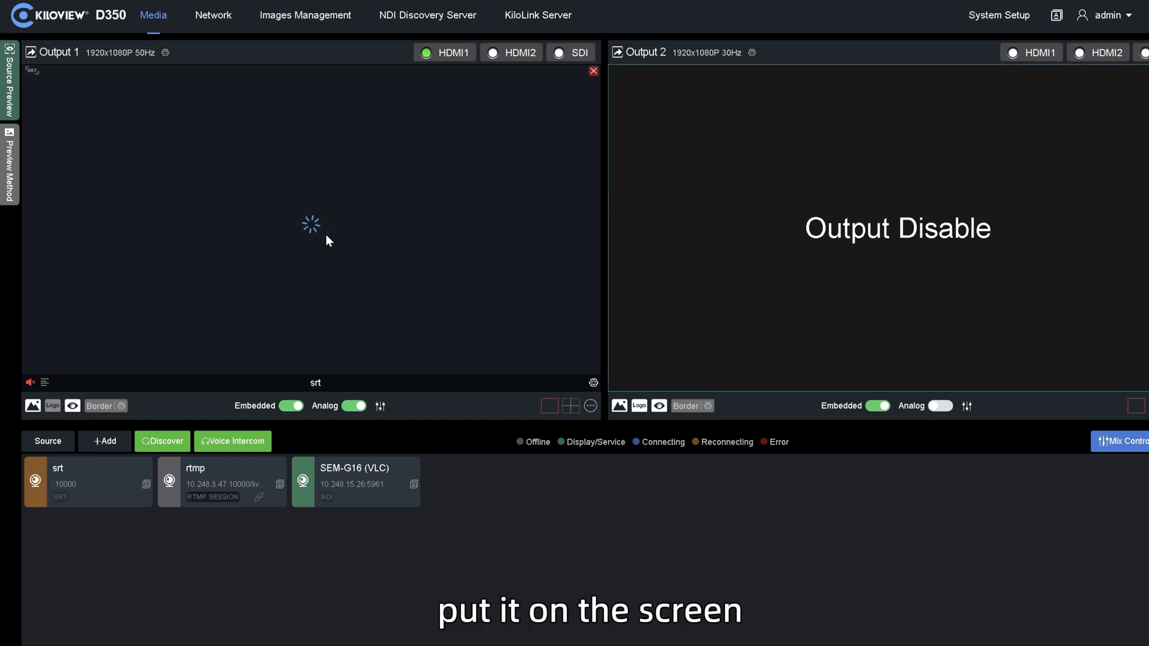
{"action": "left_click", "coordinate": [86, 483]}
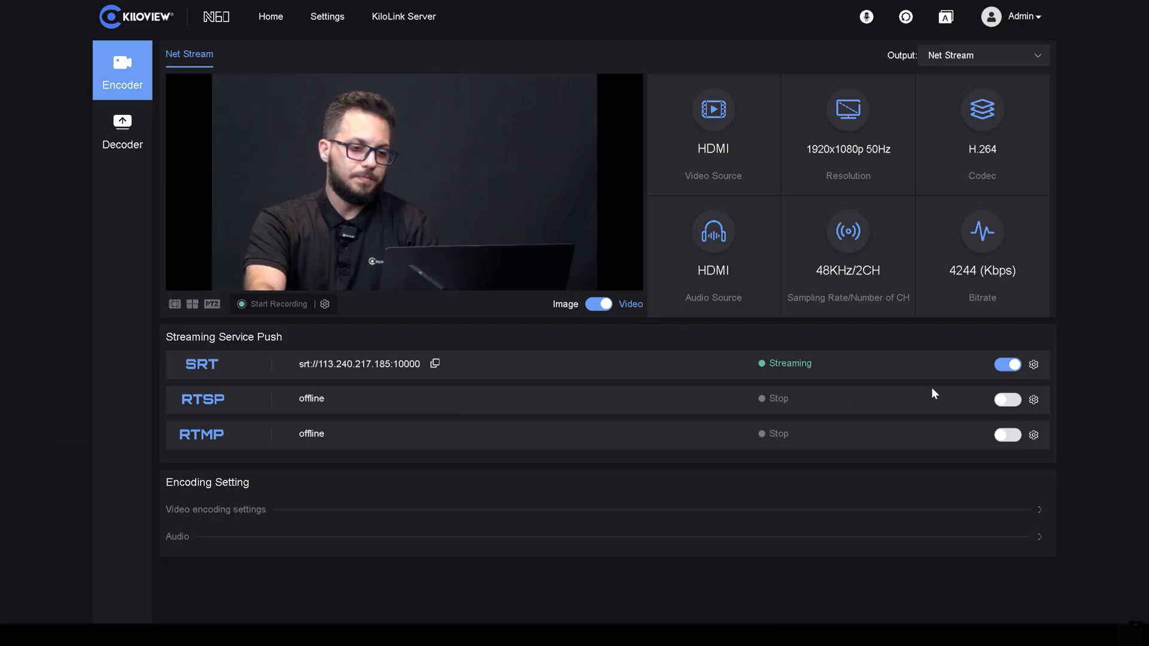
Pause the SRT push and enable the RTMP push in its place.
{"action": "left_click", "coordinate": [1008, 364]}
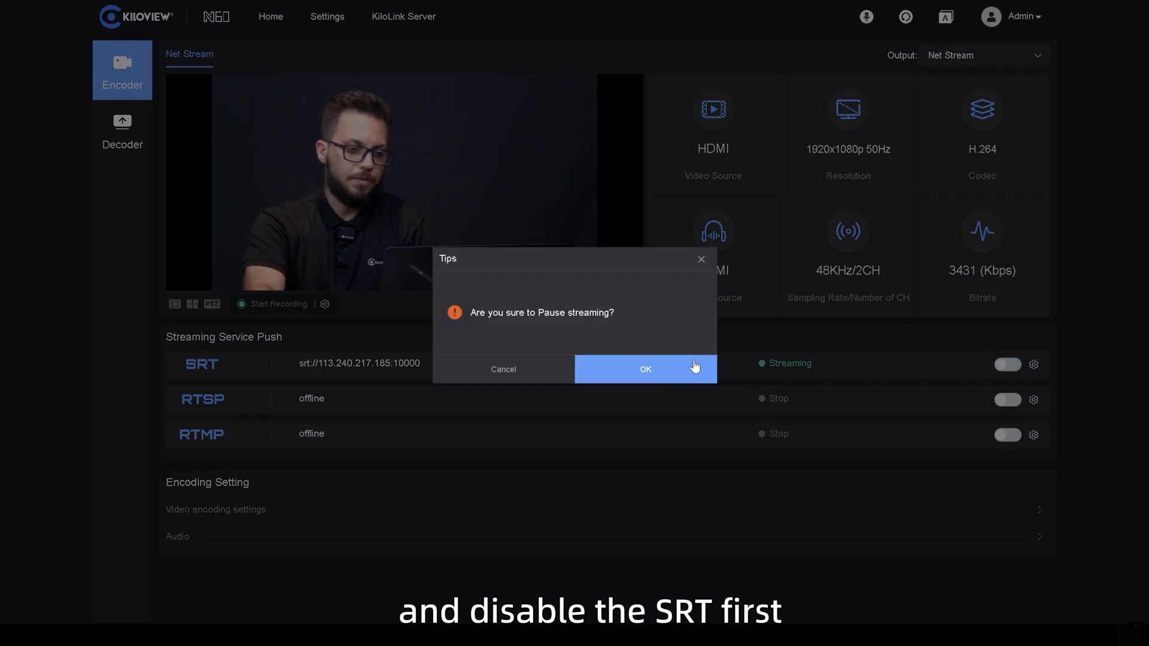
{"action": "left_click", "coordinate": [645, 369]}
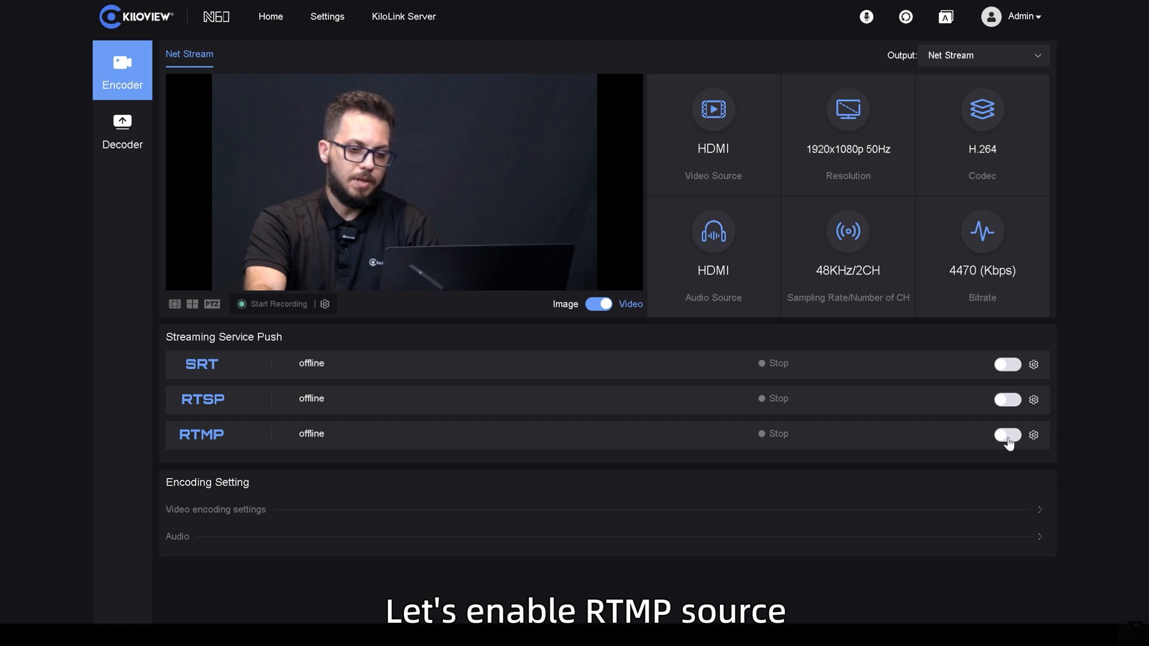
{"action": "left_click", "coordinate": [1008, 436]}
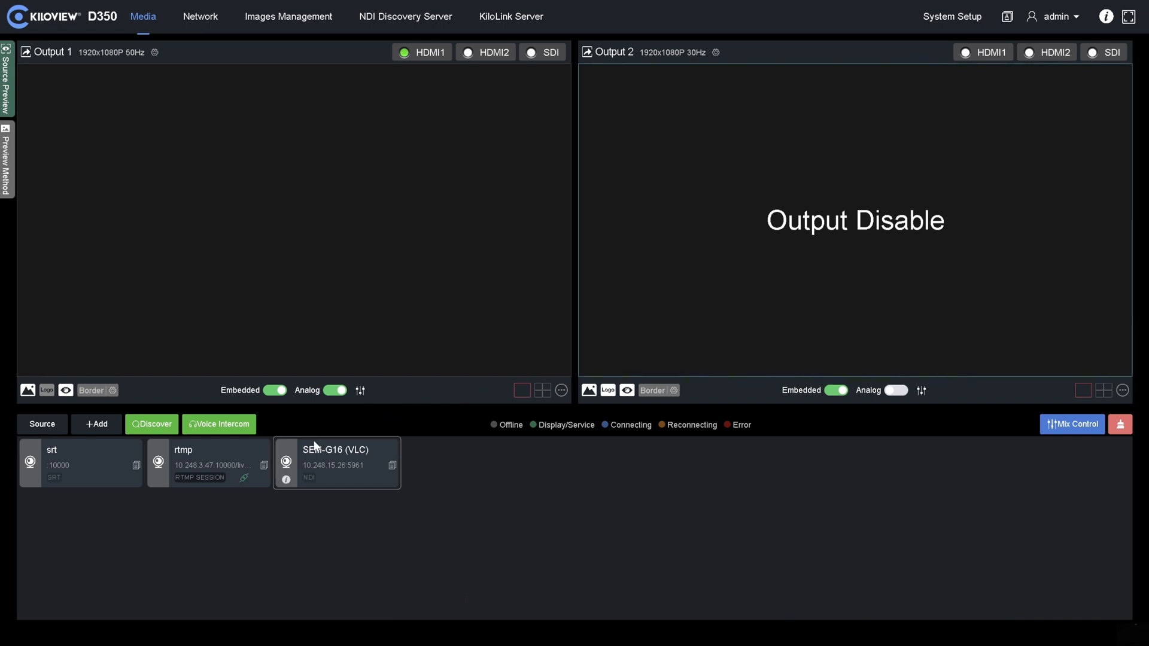
Assign the rtmp source card to the D350's Output 1 window.
{"action": "left_click_drag", "start_coordinate": [207, 462], "coordinate": [337, 233]}
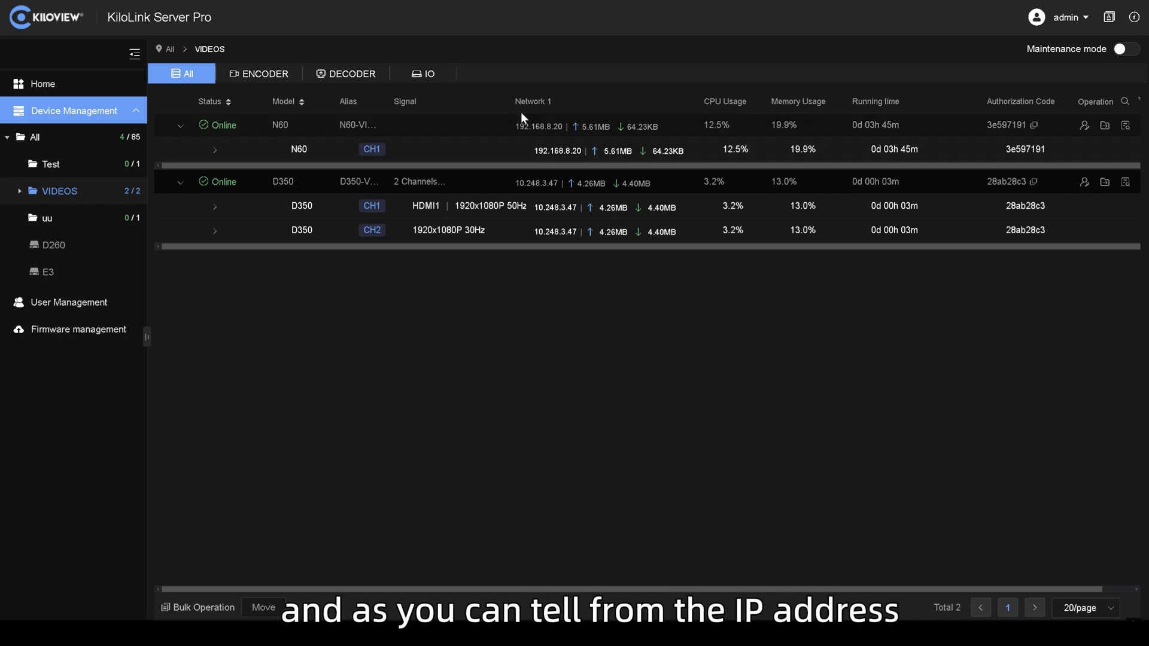
View the D350 CH1 device status panel under VIDEOS, then leave KiloLink Server Pro.
{"action": "double_click", "coordinate": [539, 127]}
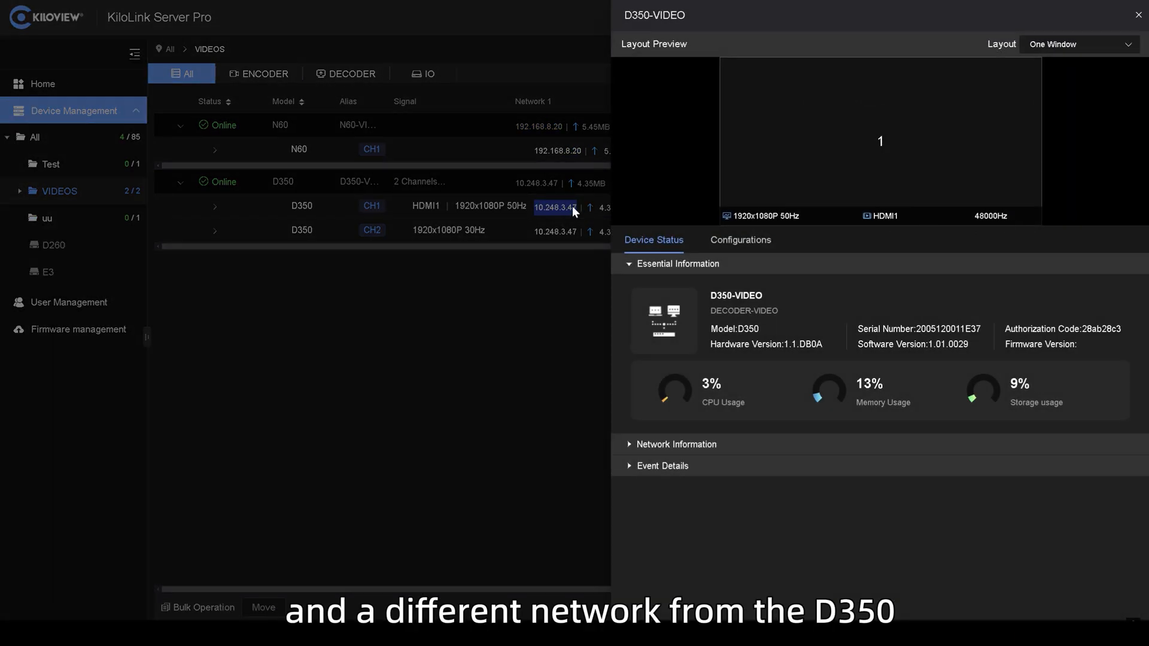
{"action": "left_click", "coordinate": [1139, 12]}
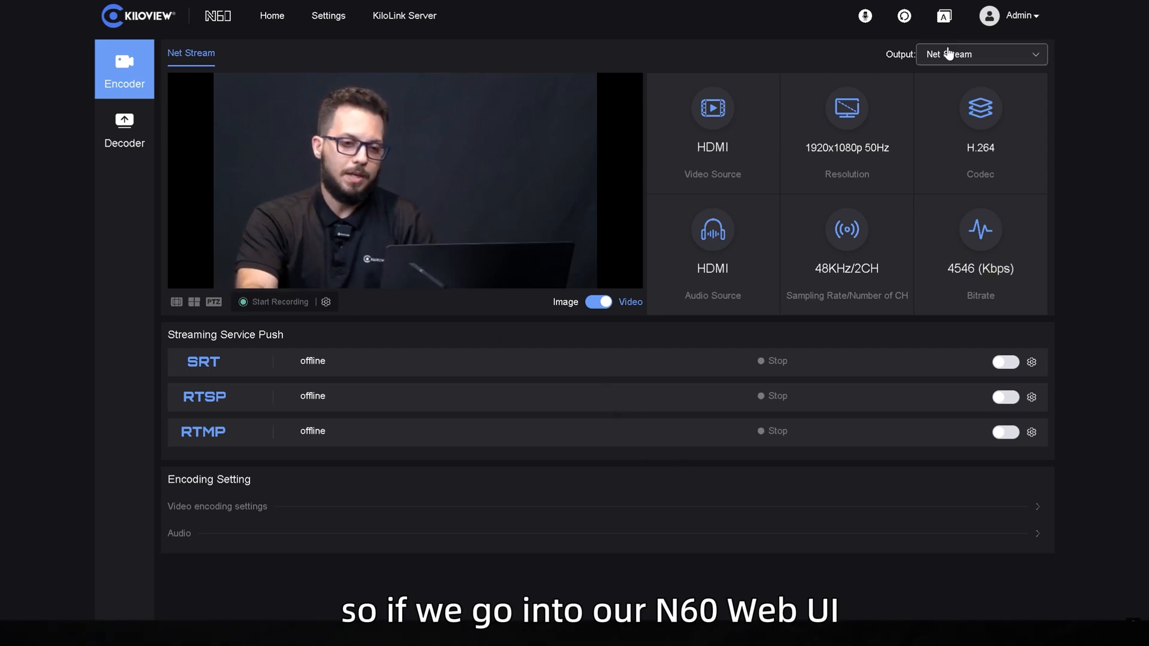
Switch the encoder output mode back to NDI HB & NDI HX and confirm.
{"action": "left_click", "coordinate": [982, 54]}
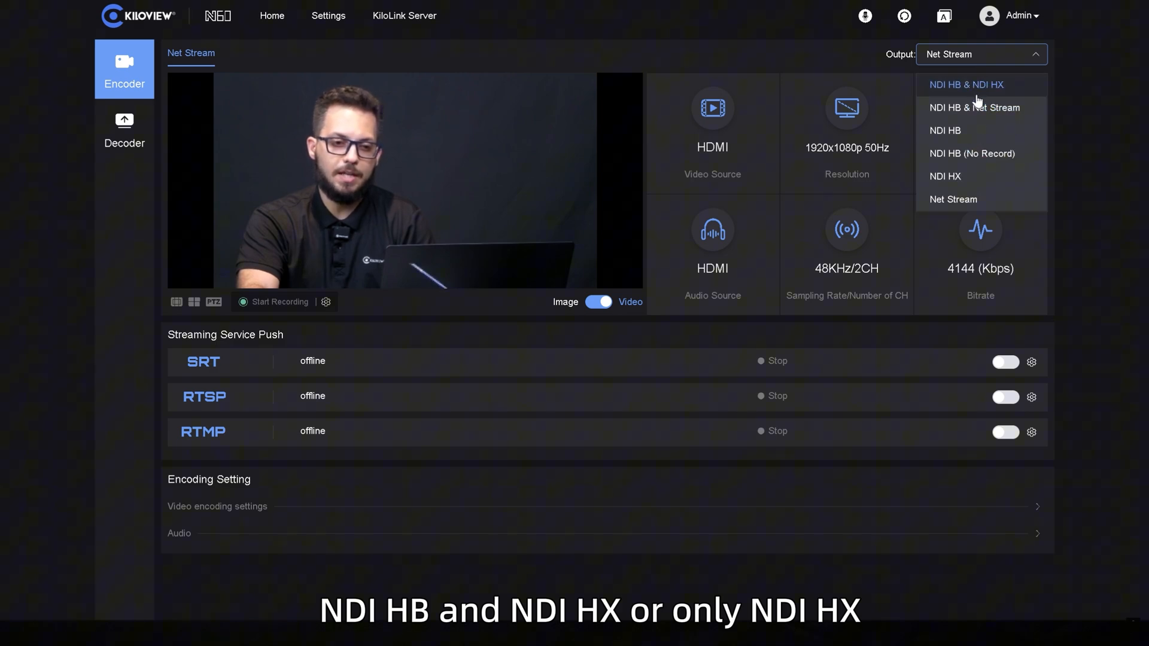
{"action": "left_click", "coordinate": [966, 84]}
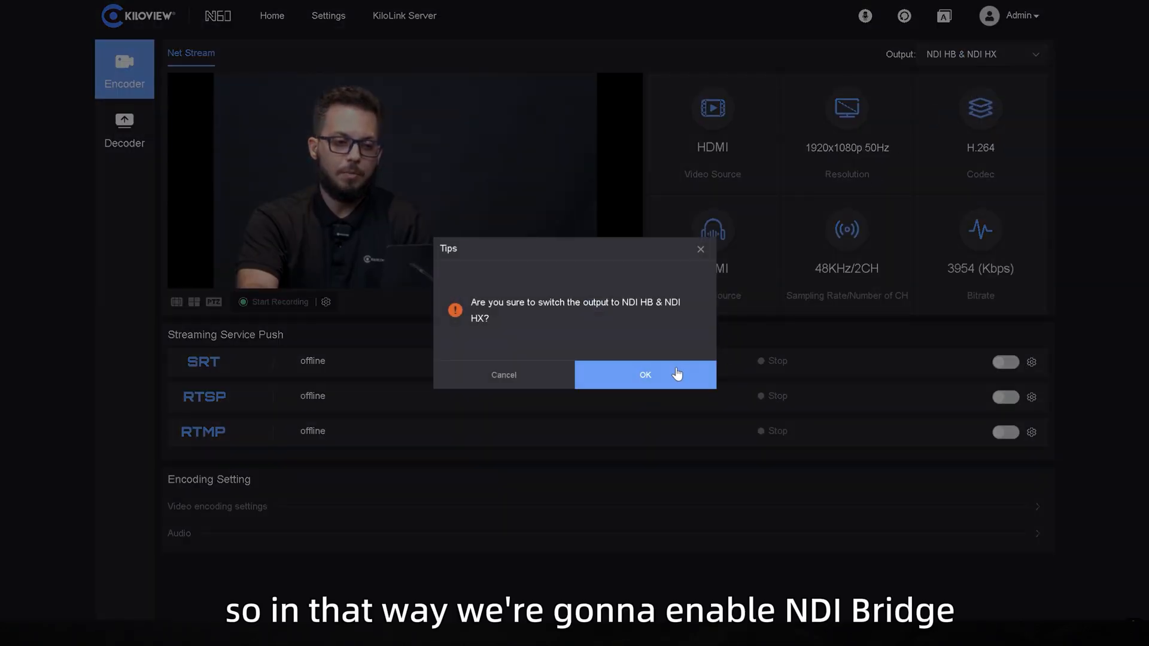
{"action": "left_click", "coordinate": [644, 374]}
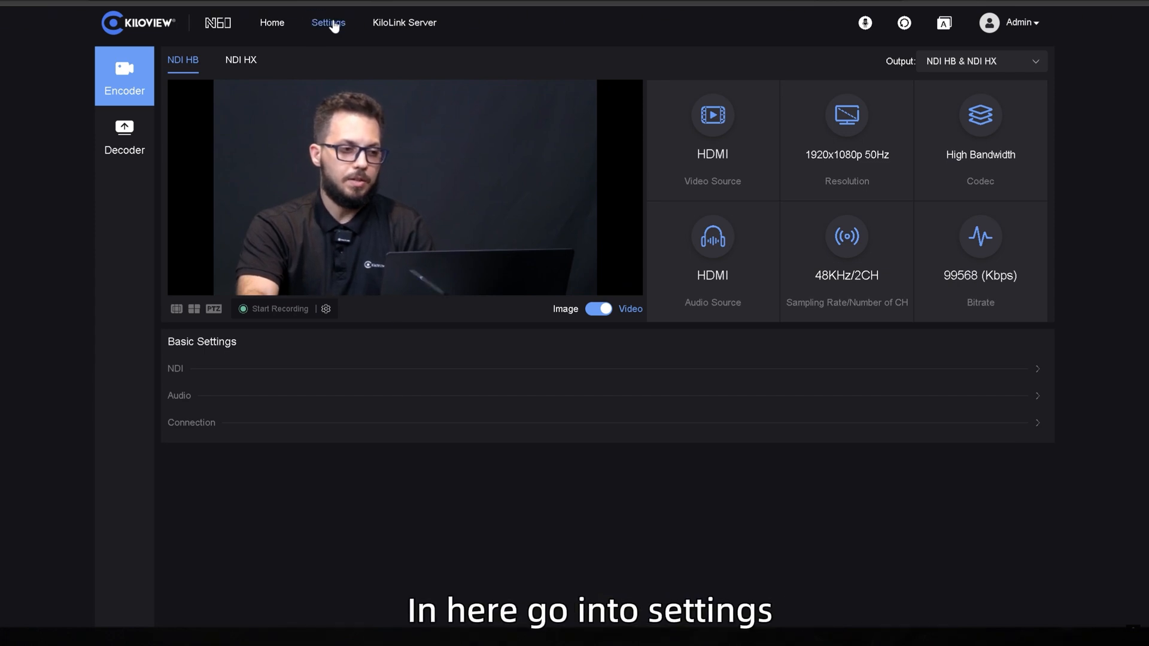
Go to the N60 device Settings and its NDI Settings page.
{"action": "left_click", "coordinate": [326, 21]}
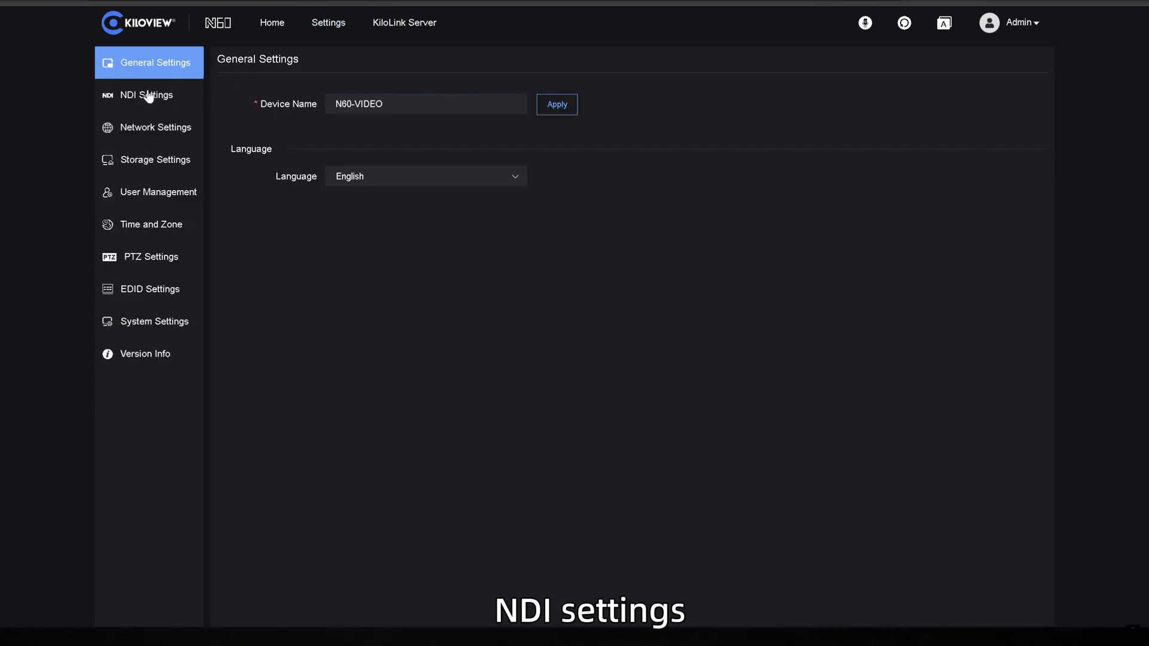
{"action": "left_click", "coordinate": [146, 96]}
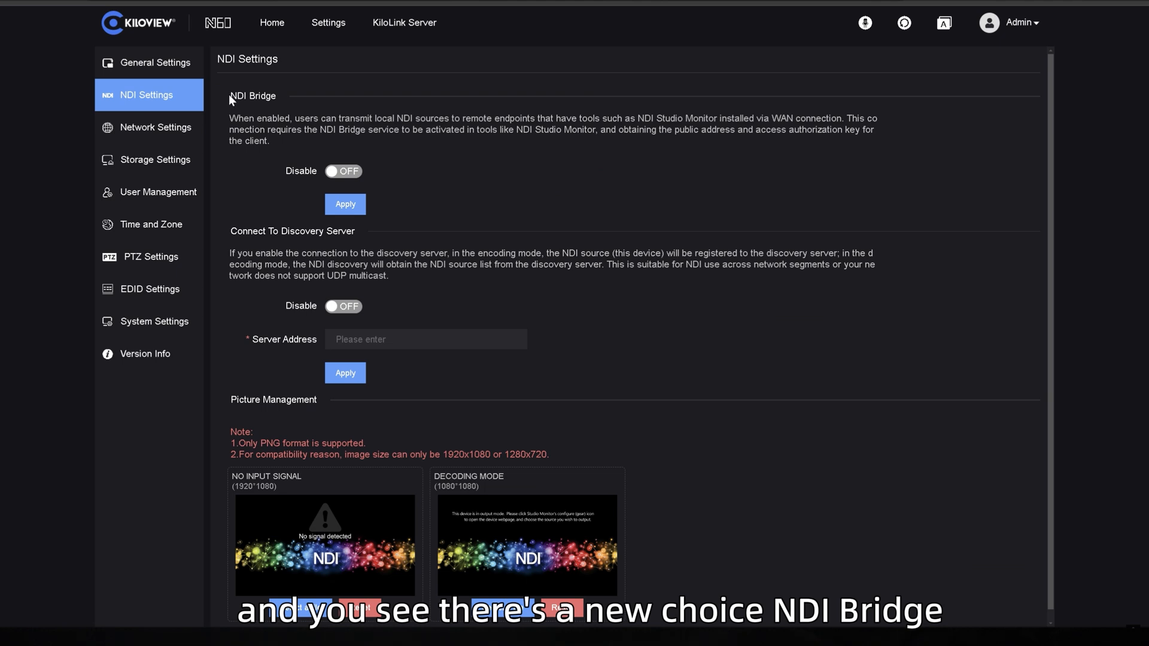
{"action": "mouse_move", "coordinate": [280, 107]}
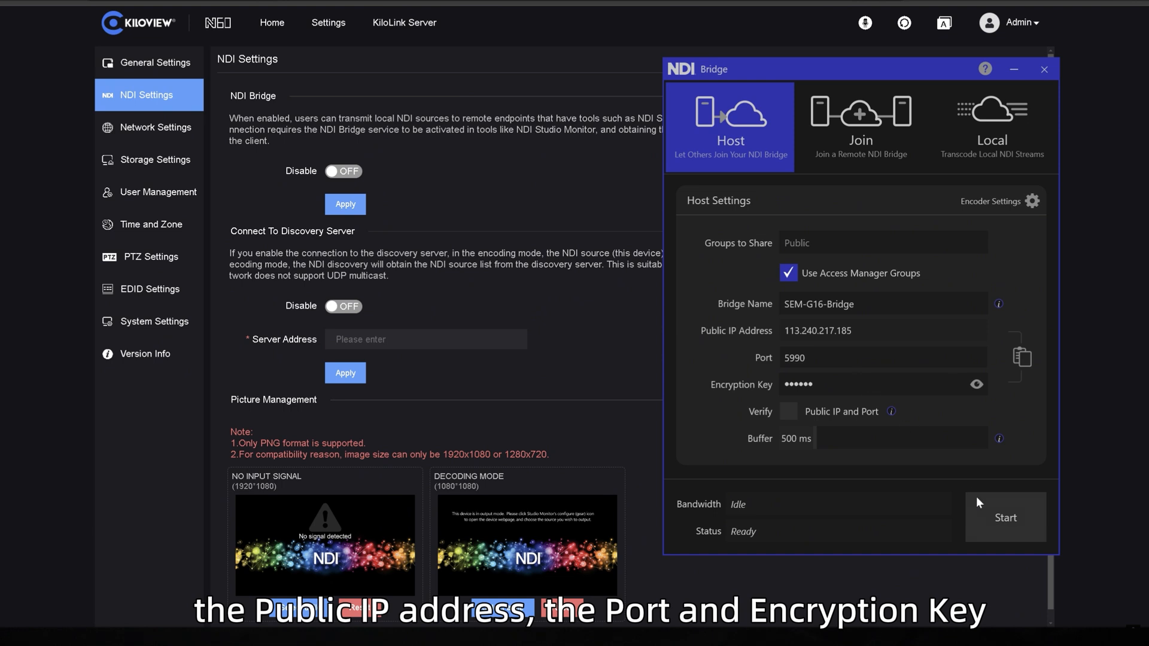
Start NDI Bridge host mode for SEM-G16-Bridge and return to the N60 page.
{"action": "left_click", "coordinate": [1005, 517]}
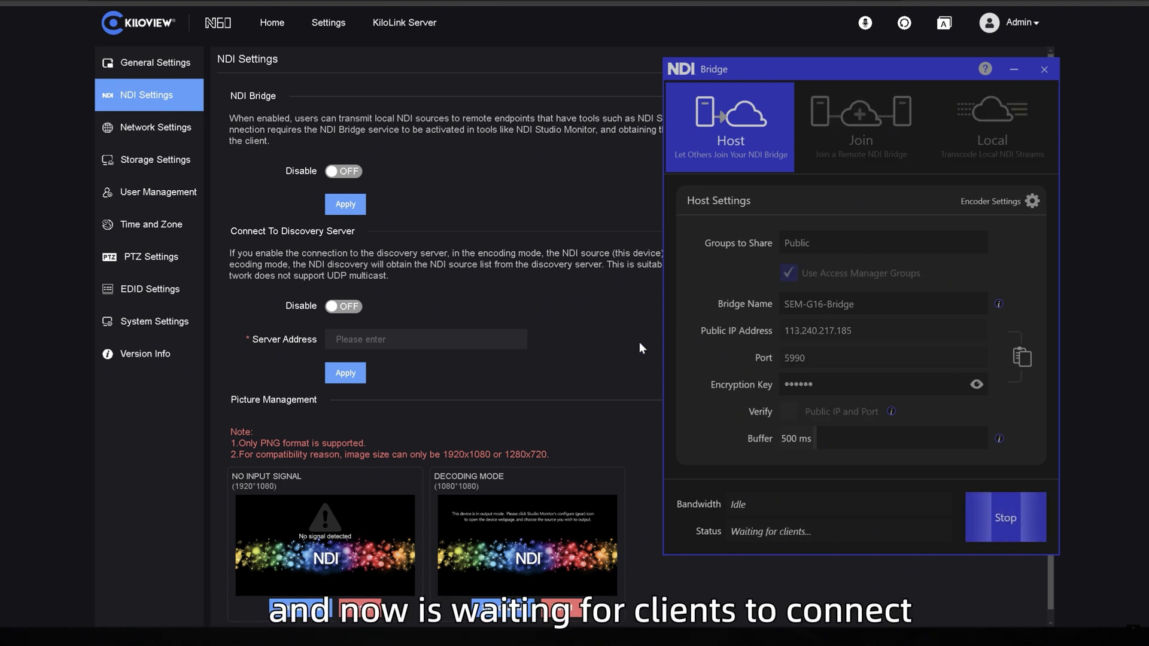
{"action": "left_click", "coordinate": [1044, 70]}
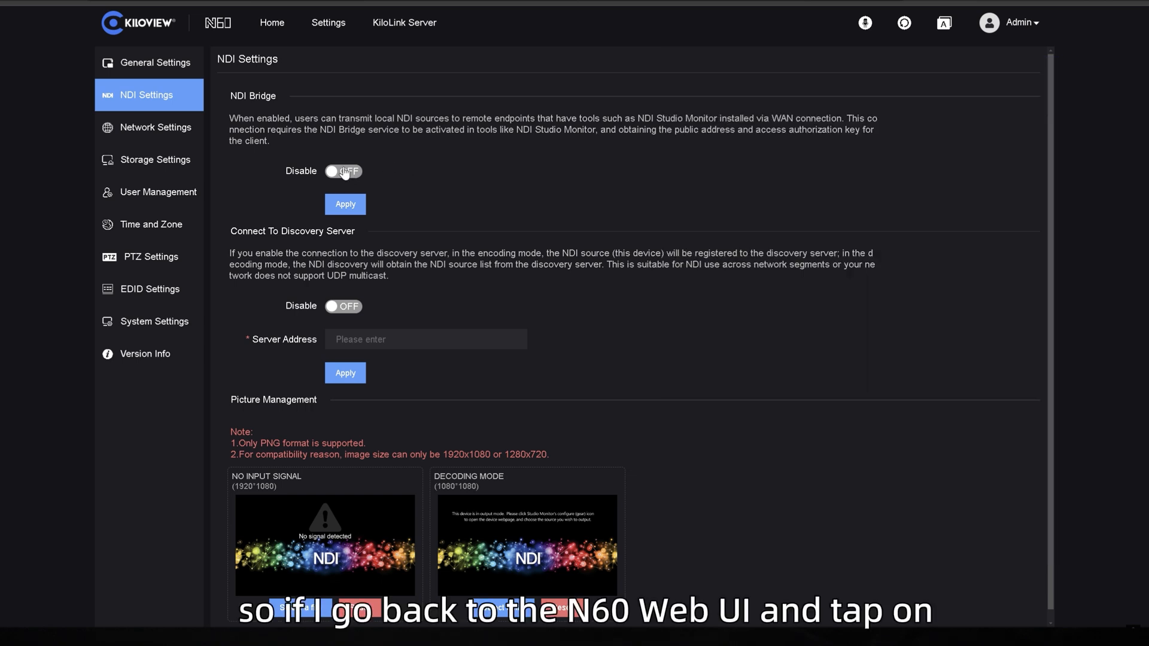
Enable NDI Bridge sharing HX as BRIDGE to 113.240.217.185 port 5990 and apply.
{"action": "left_click", "coordinate": [342, 172]}
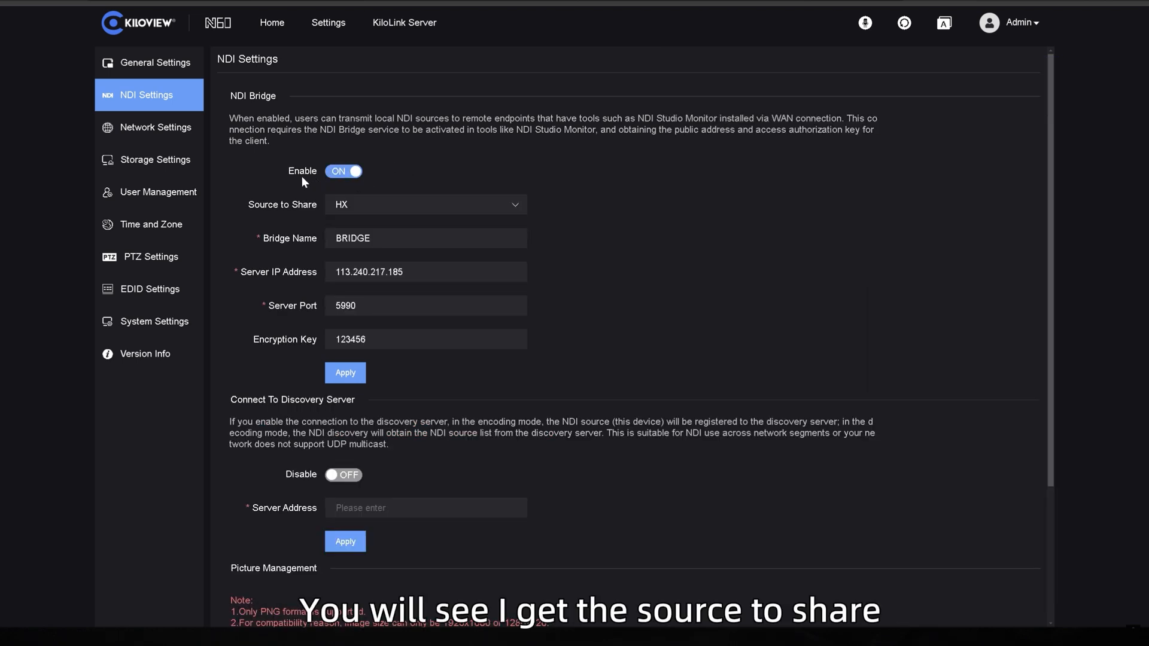
{"action": "mouse_move", "coordinate": [400, 213]}
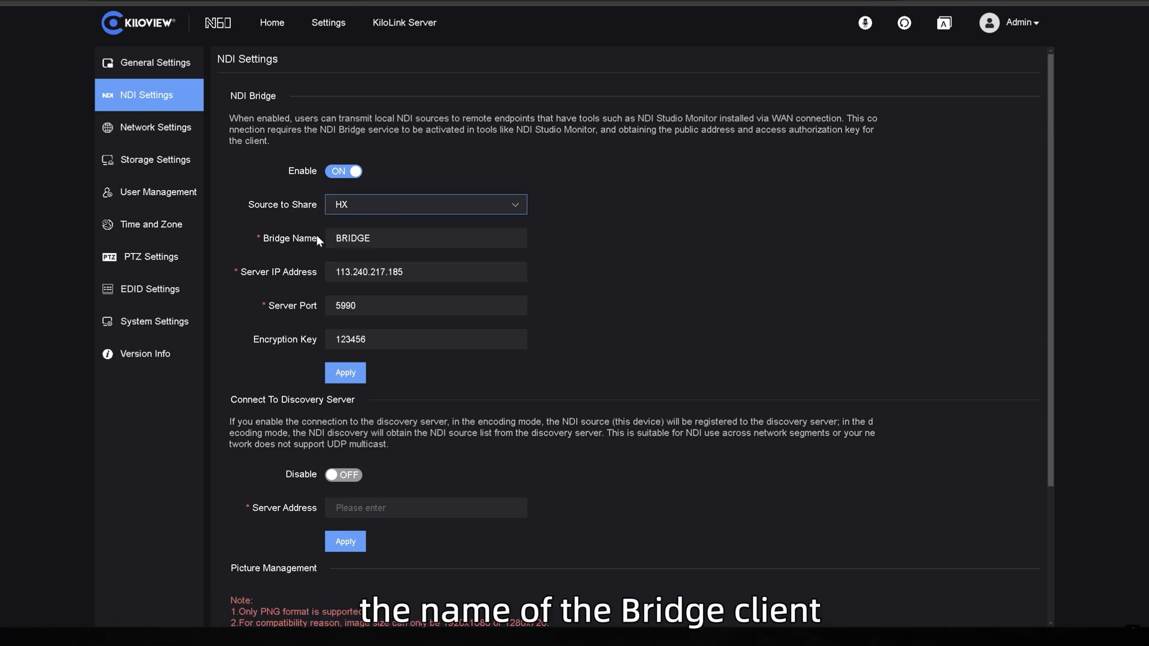
{"action": "mouse_move", "coordinate": [319, 242]}
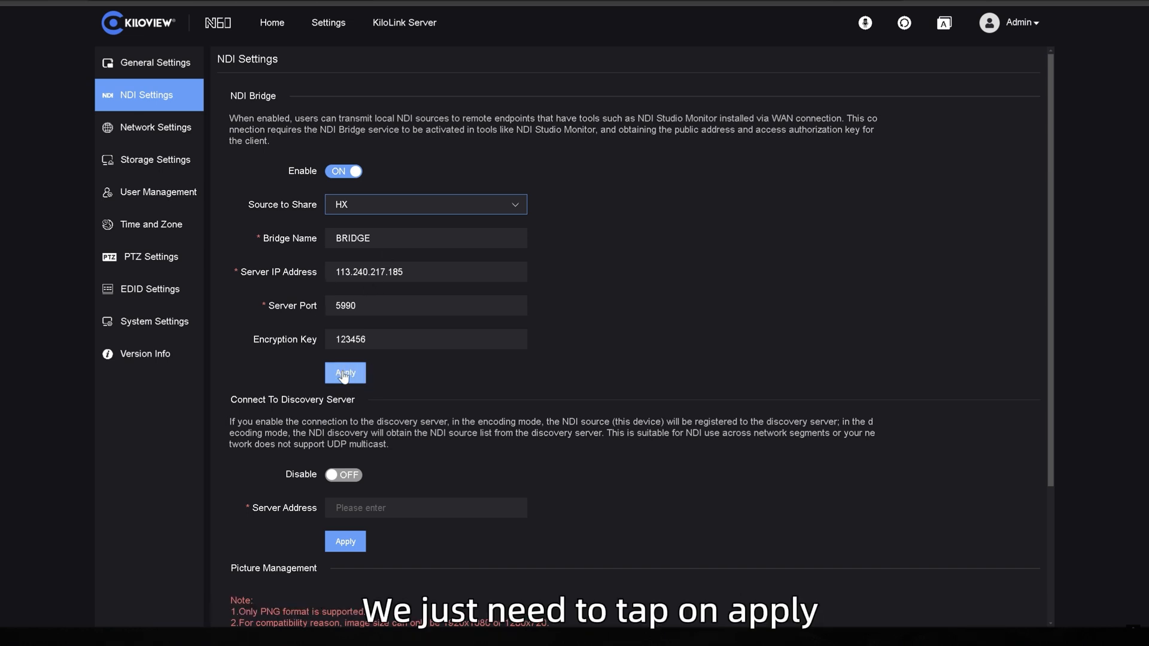
{"action": "left_click", "coordinate": [345, 373]}
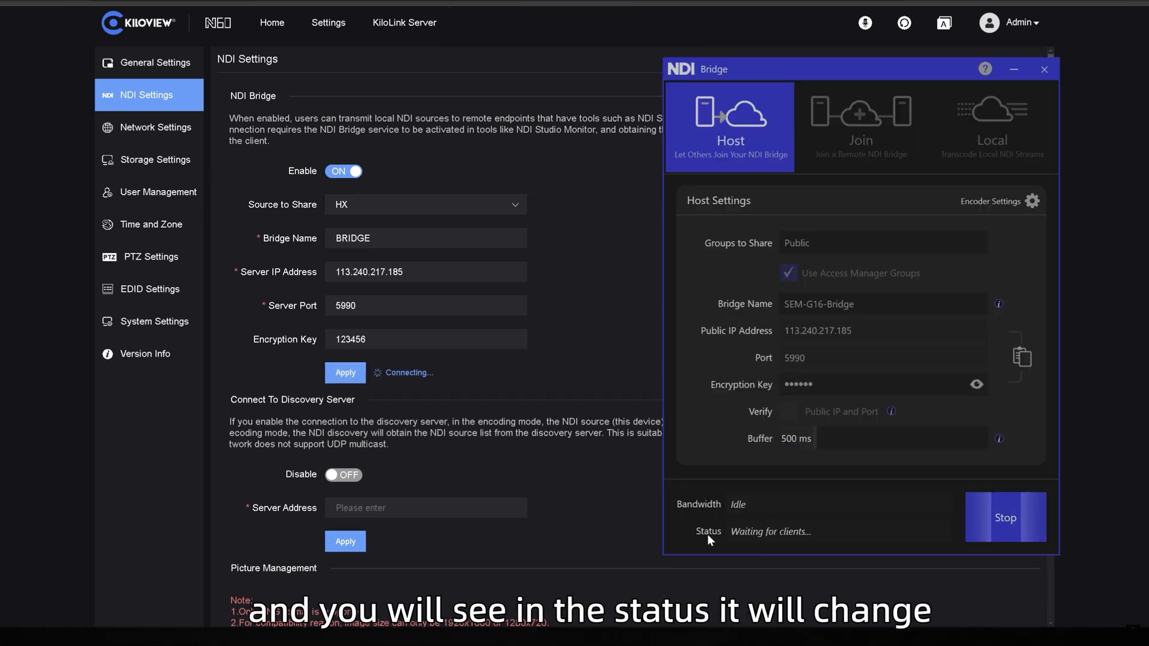
{"action": "mouse_move", "coordinate": [782, 540]}
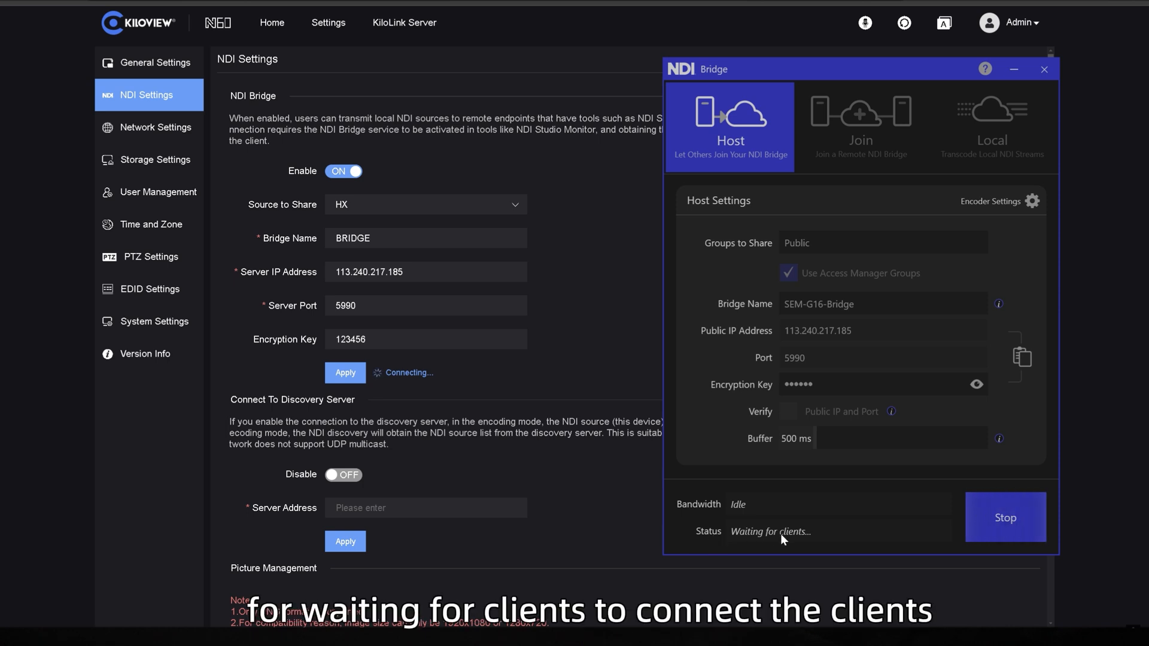
{"action": "mouse_move", "coordinate": [706, 532]}
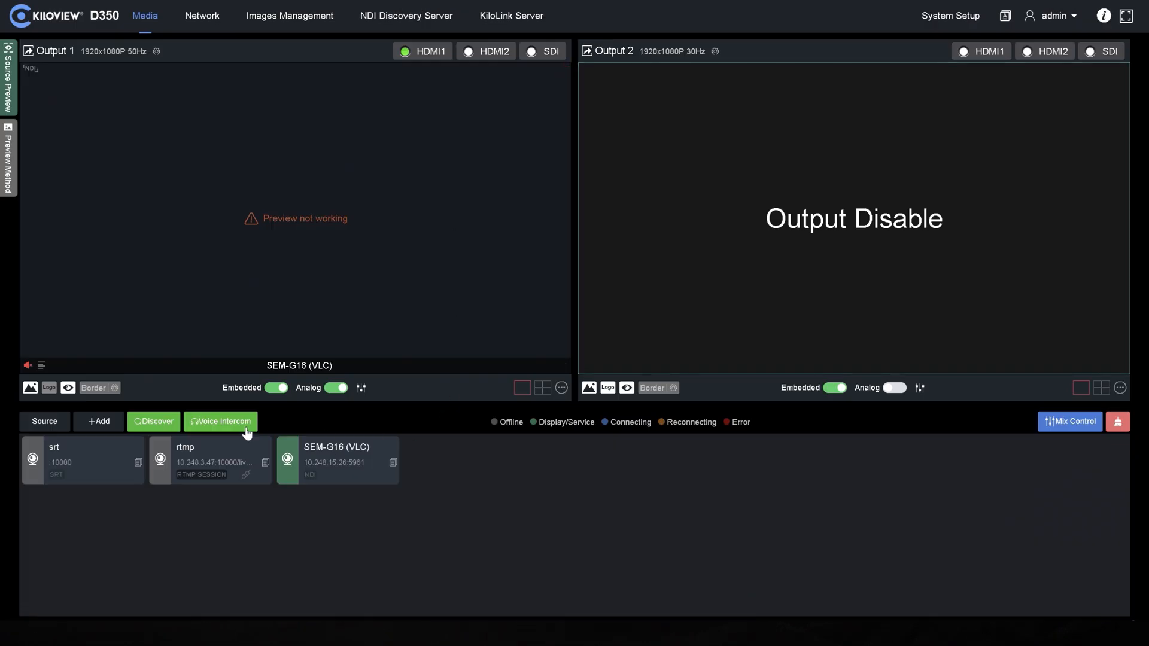
Discover NDI sources and add BRIDGE (N60-VIDEO (N60-HX)) to the D350.
{"action": "left_click", "coordinate": [154, 422]}
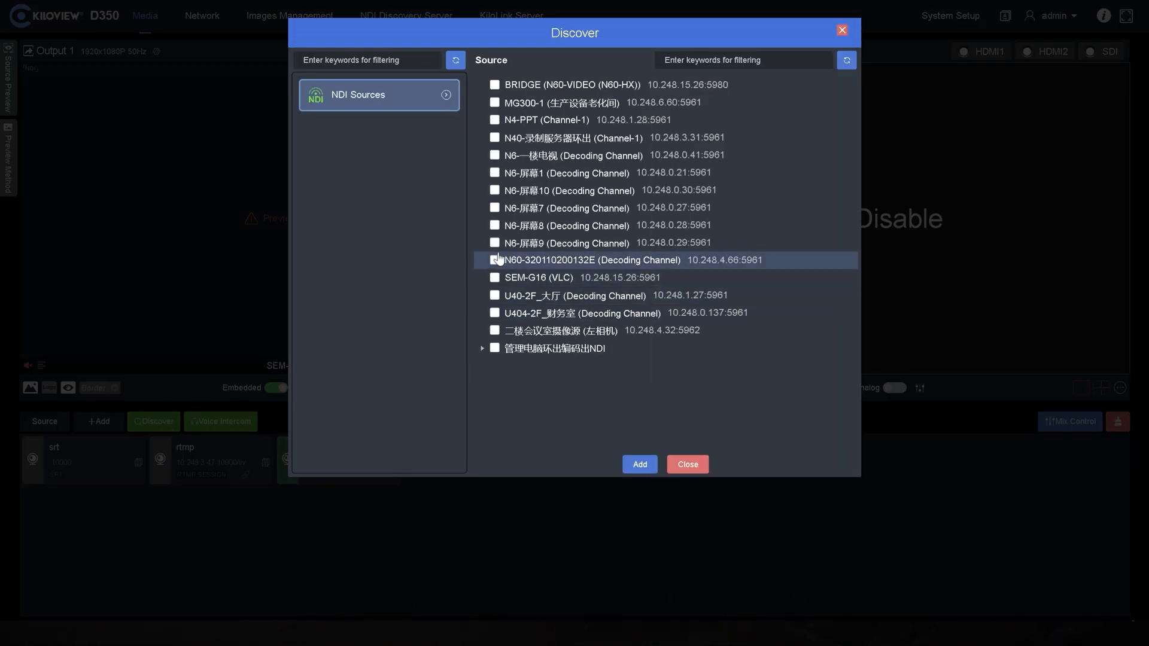
{"action": "left_click", "coordinate": [454, 59]}
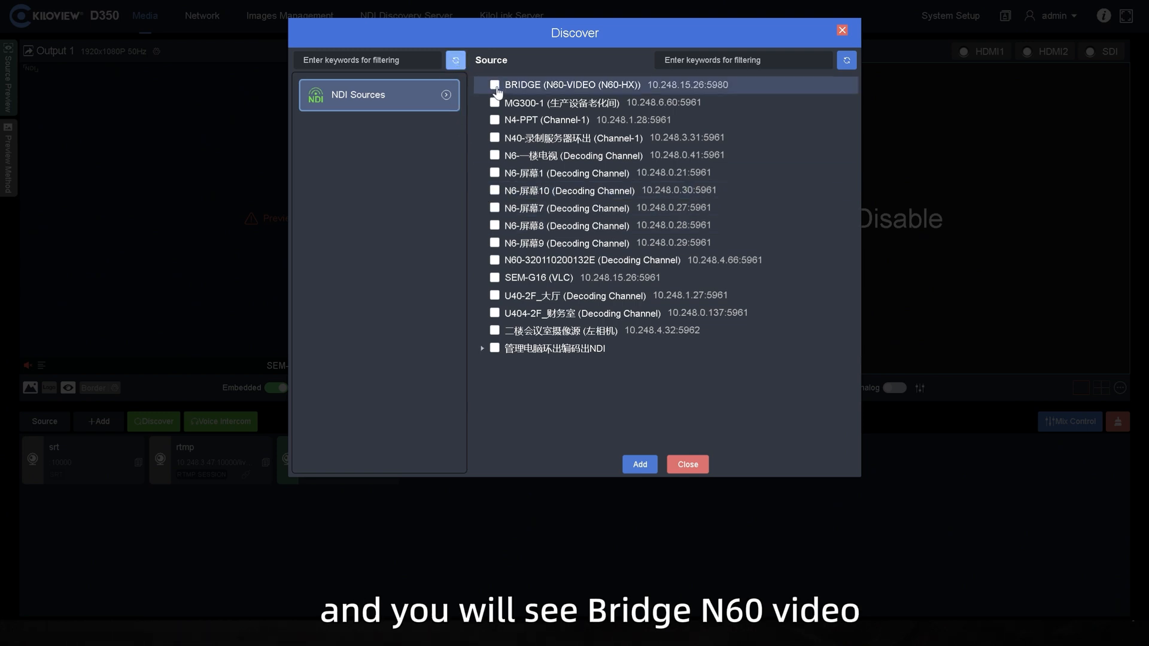
{"action": "left_click", "coordinate": [495, 84]}
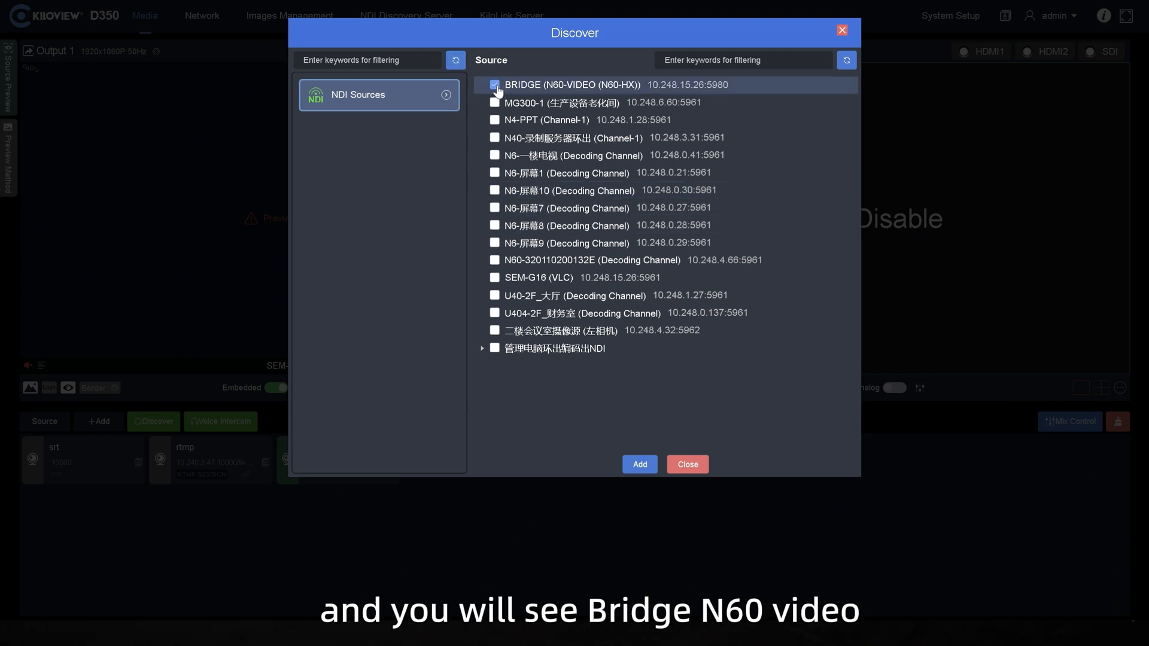
{"action": "left_click", "coordinate": [639, 464]}
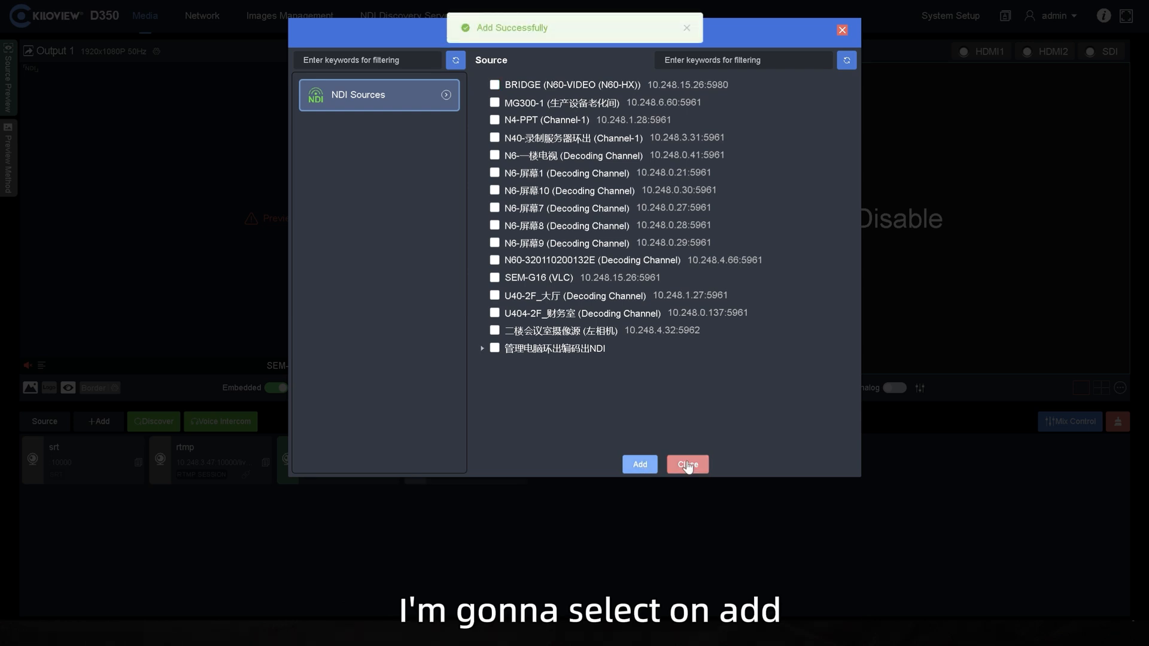
{"action": "left_click", "coordinate": [687, 465]}
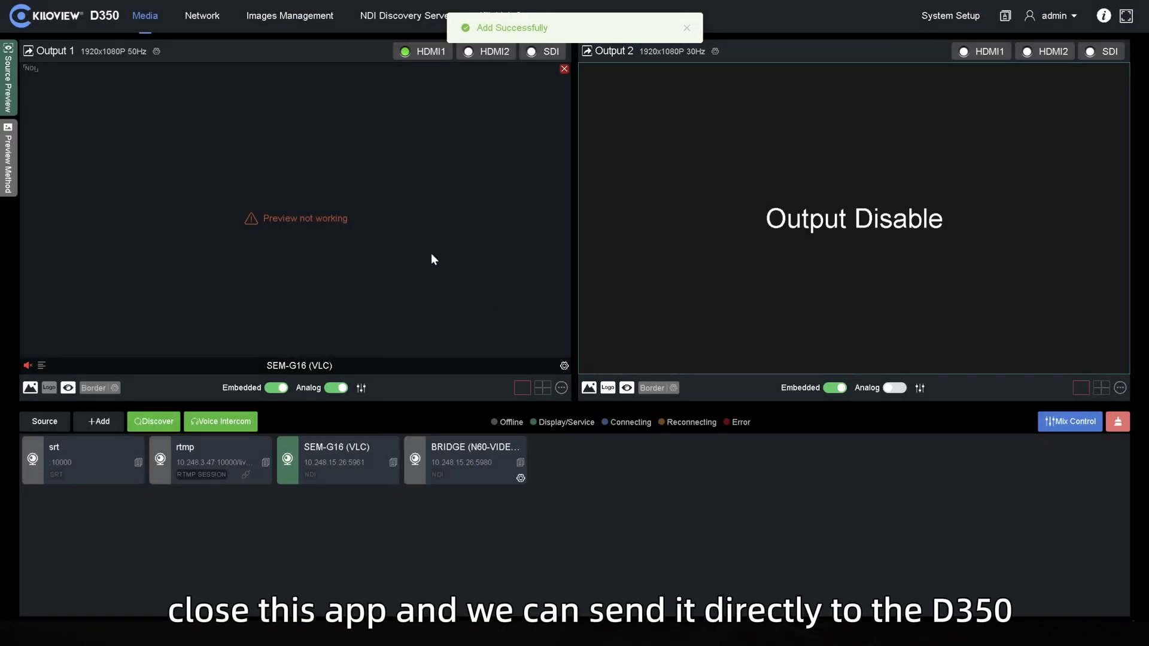
Decode the new BRIDGE source card on Output 1.
{"action": "left_click", "coordinate": [477, 461]}
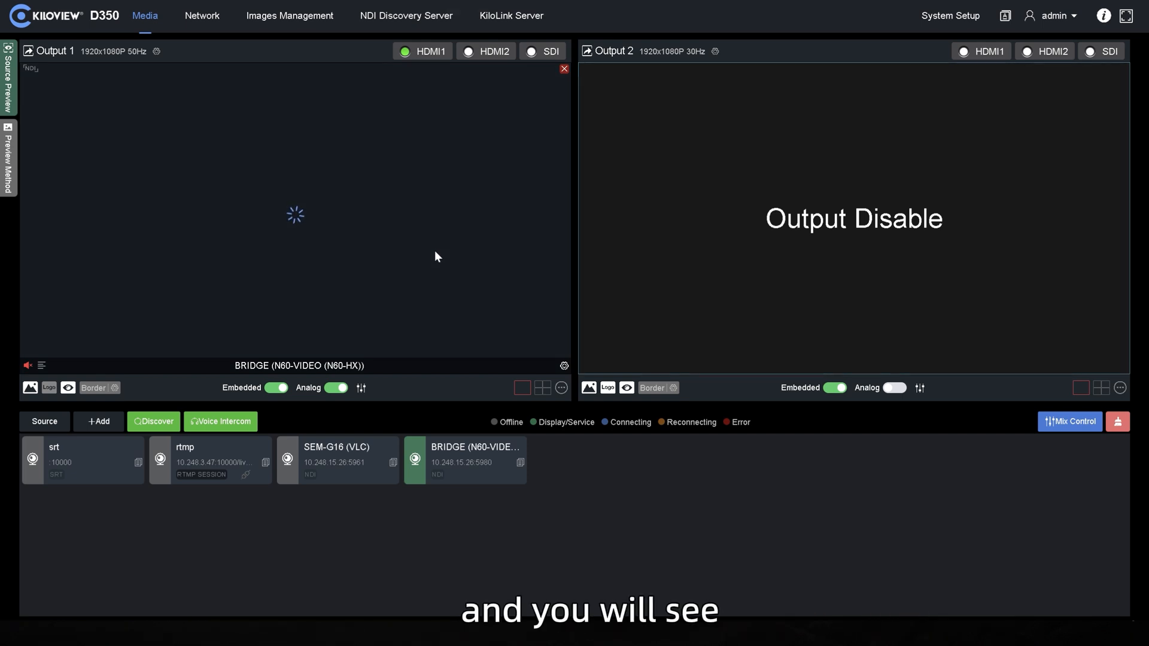